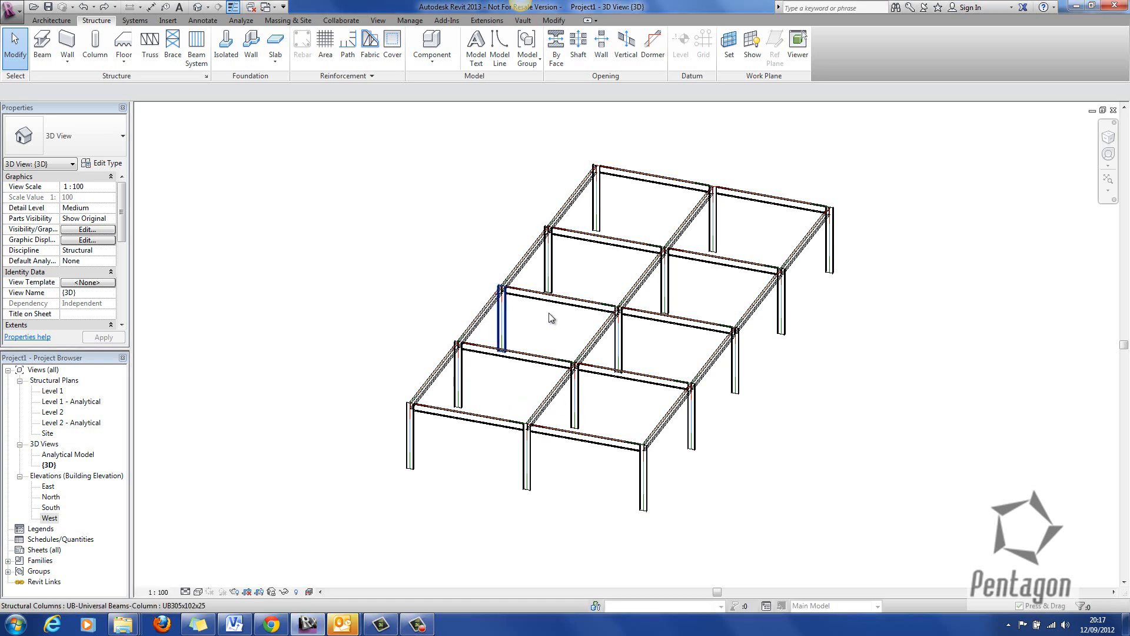
- Select two interior columns so their level and offset constraints show in Properties
left_click_drag(549, 318, 541, 319)
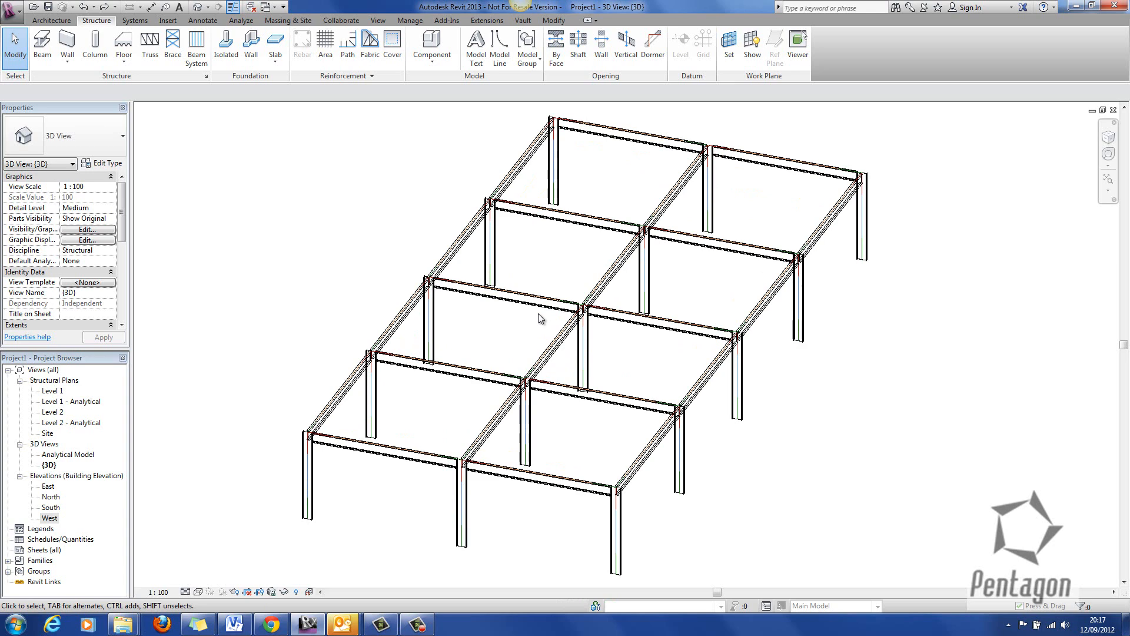
left_click(530, 317)
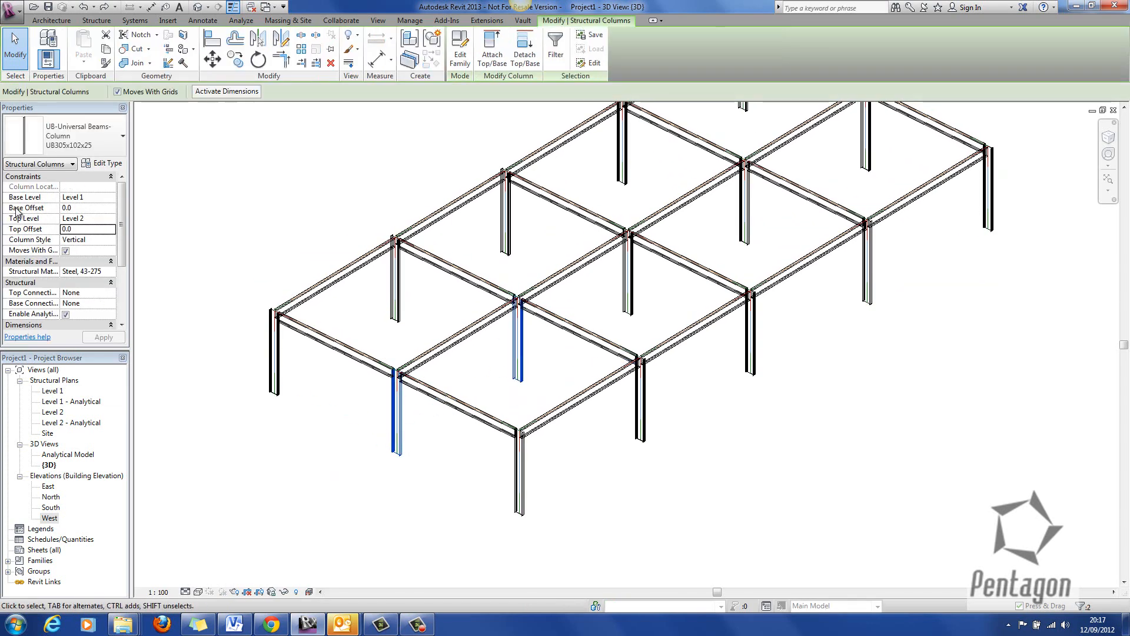
- Apply the new Top Offset to both columns, check a connected beam, and clear the selection
left_click(86, 229)
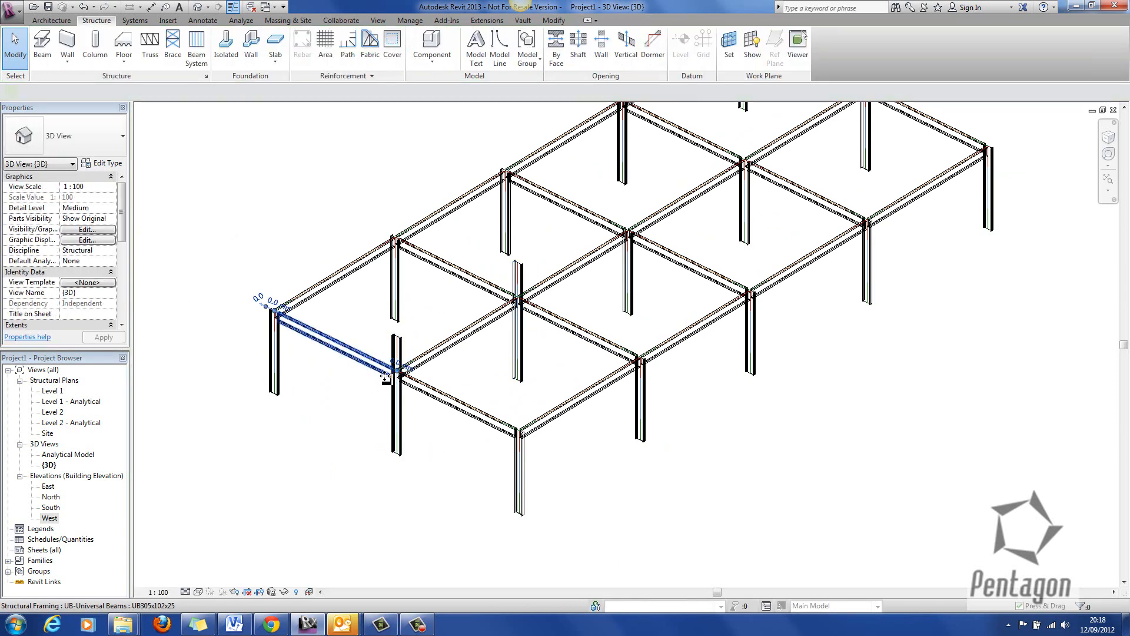
left_click(390, 367)
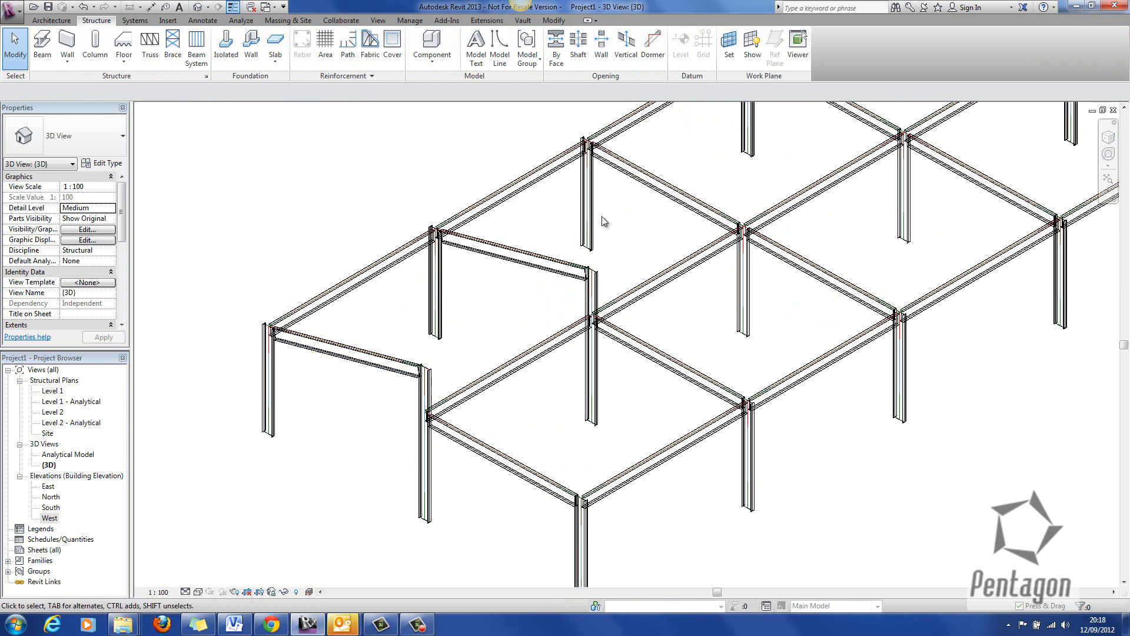
left_click(347, 346)
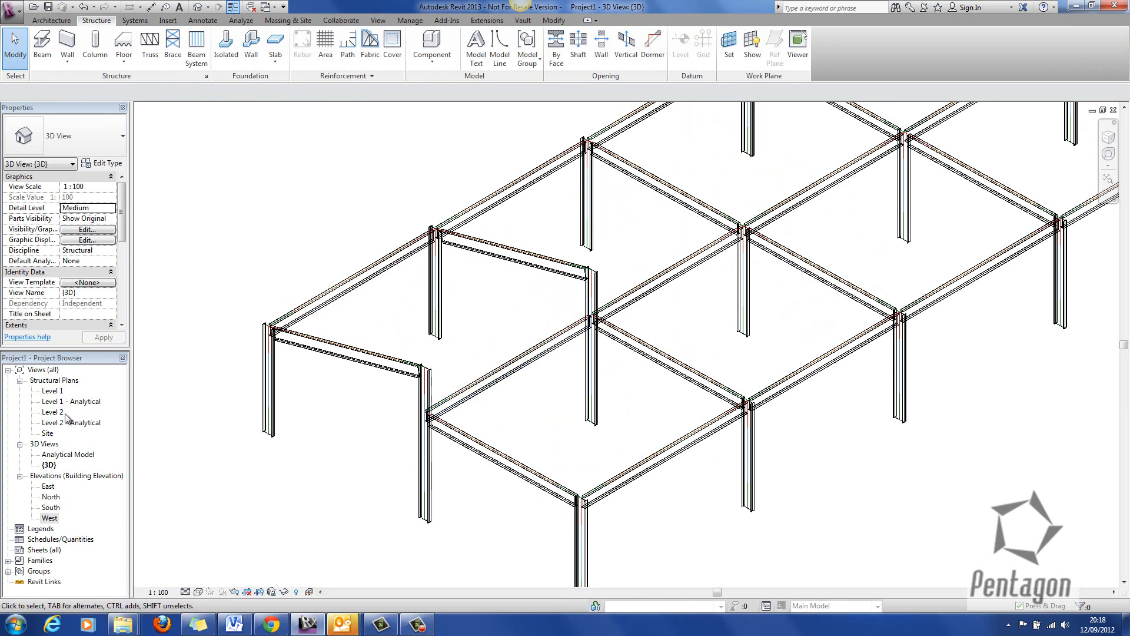
- From the Level 2 plan, create an interior elevation showing the sloped rafter between columns
double_click(53, 412)
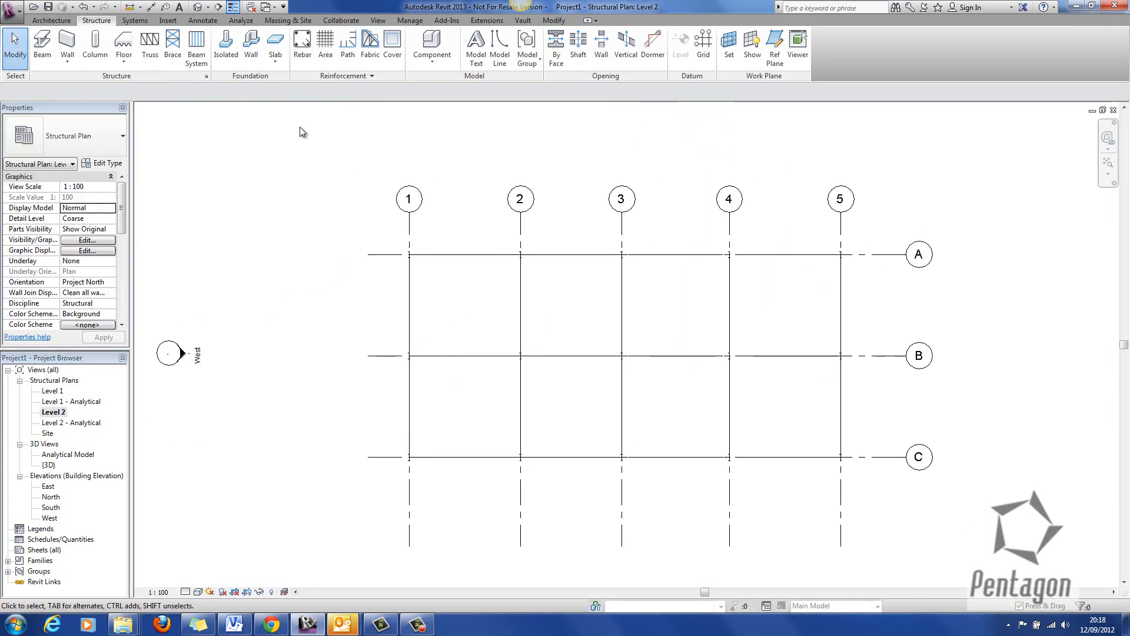
left_click(378, 20)
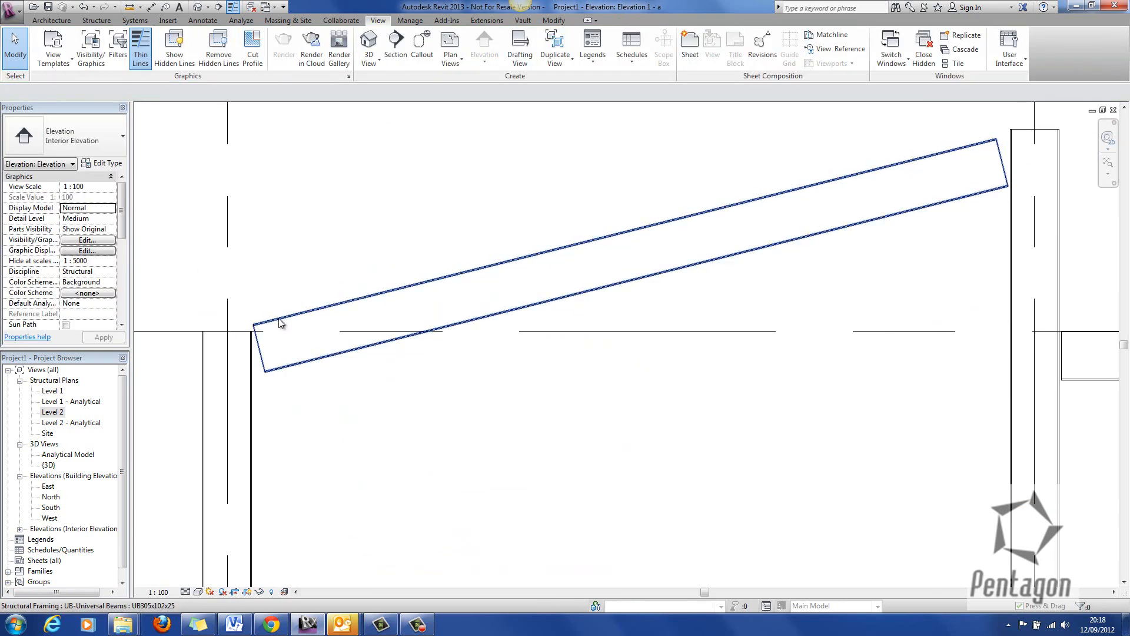
- Draw a reference plane along the rafter's top edge and name it Purlin Layout
left_click(51, 20)
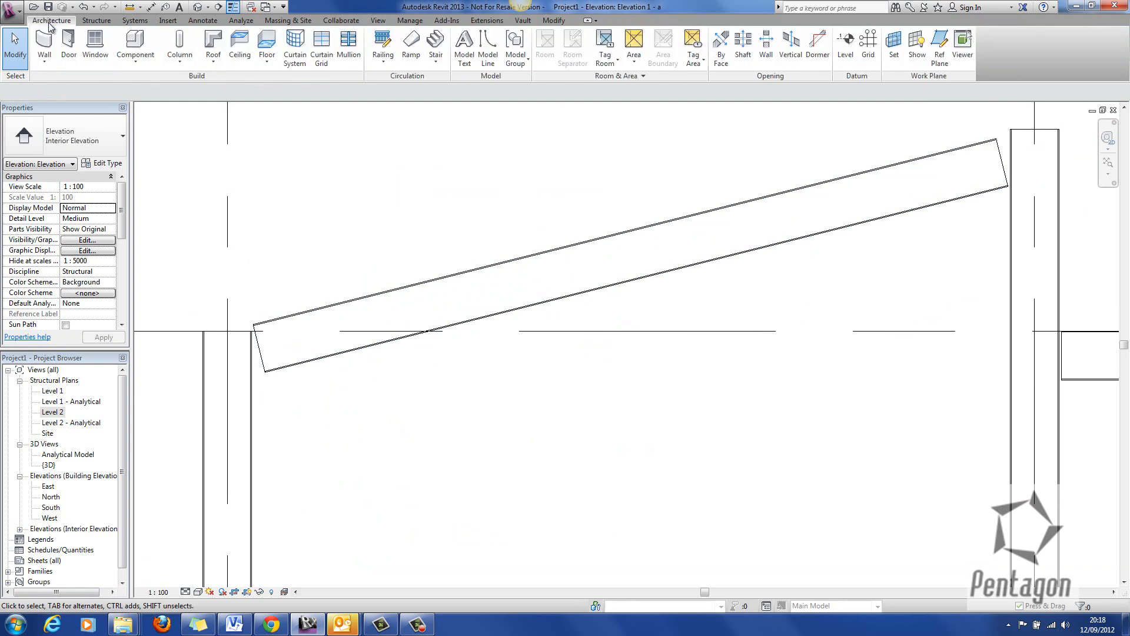
mouse_move(933, 77)
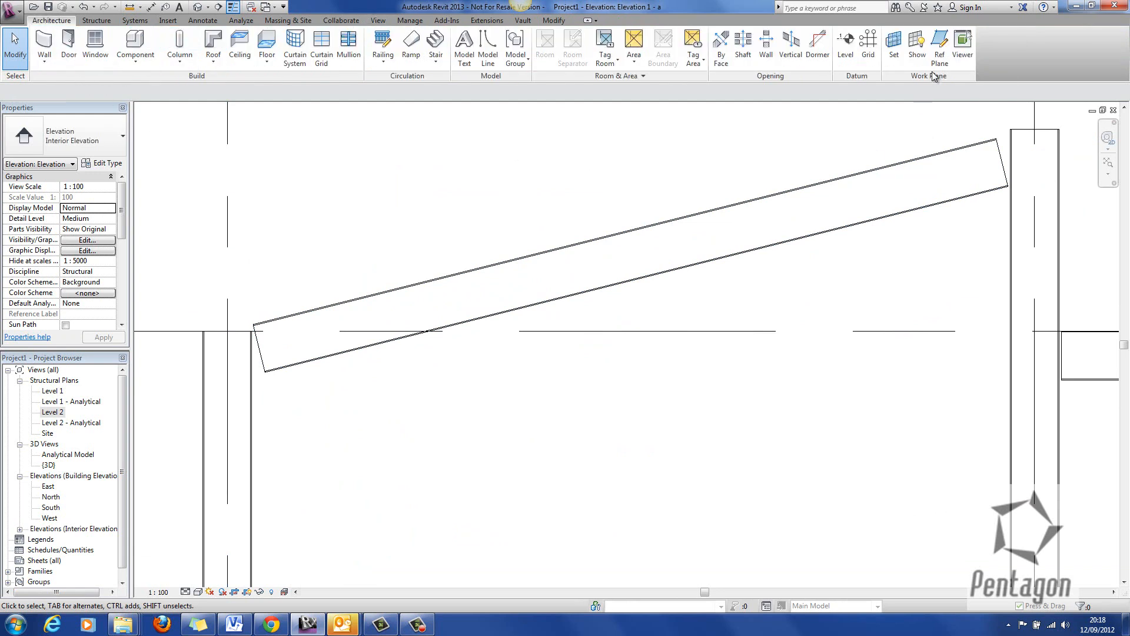
left_click(939, 47)
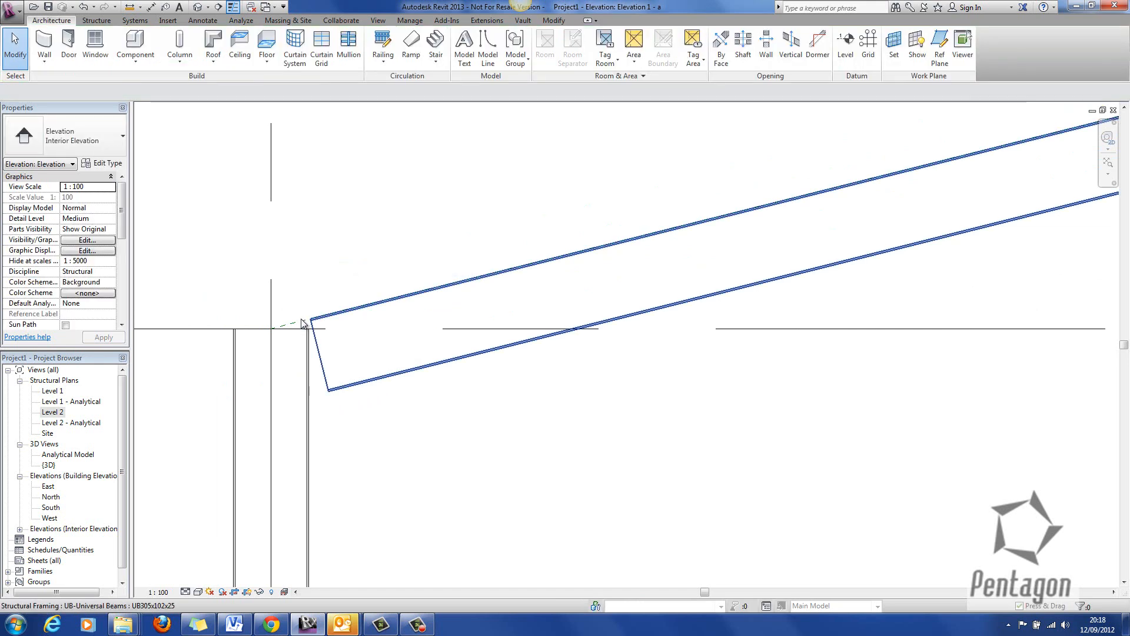
left_click(288, 323)
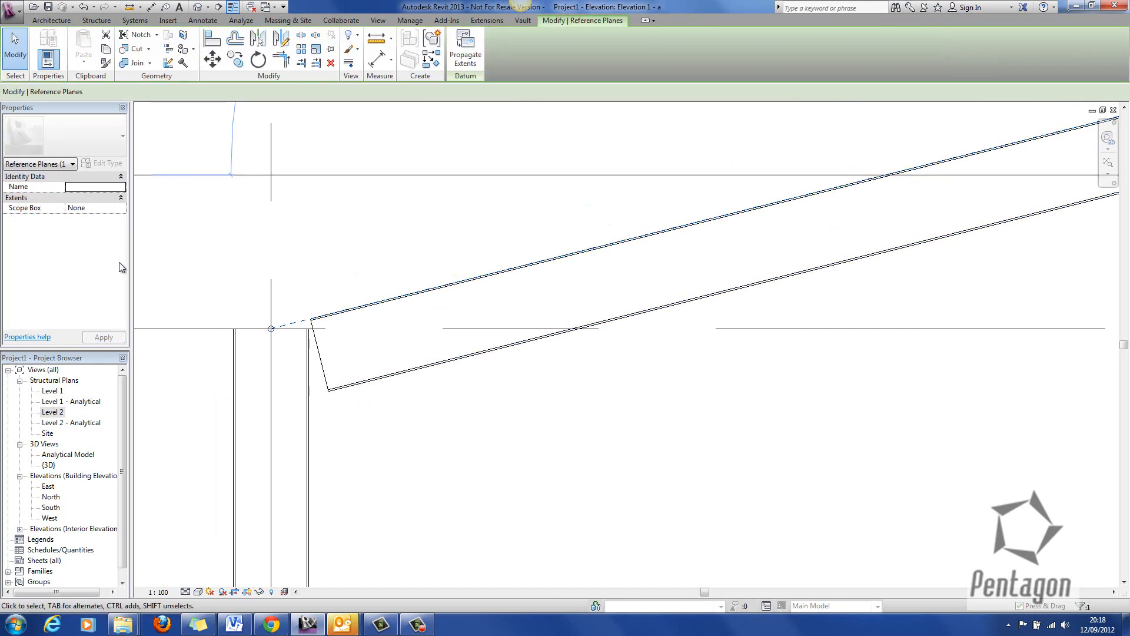
type("{P")
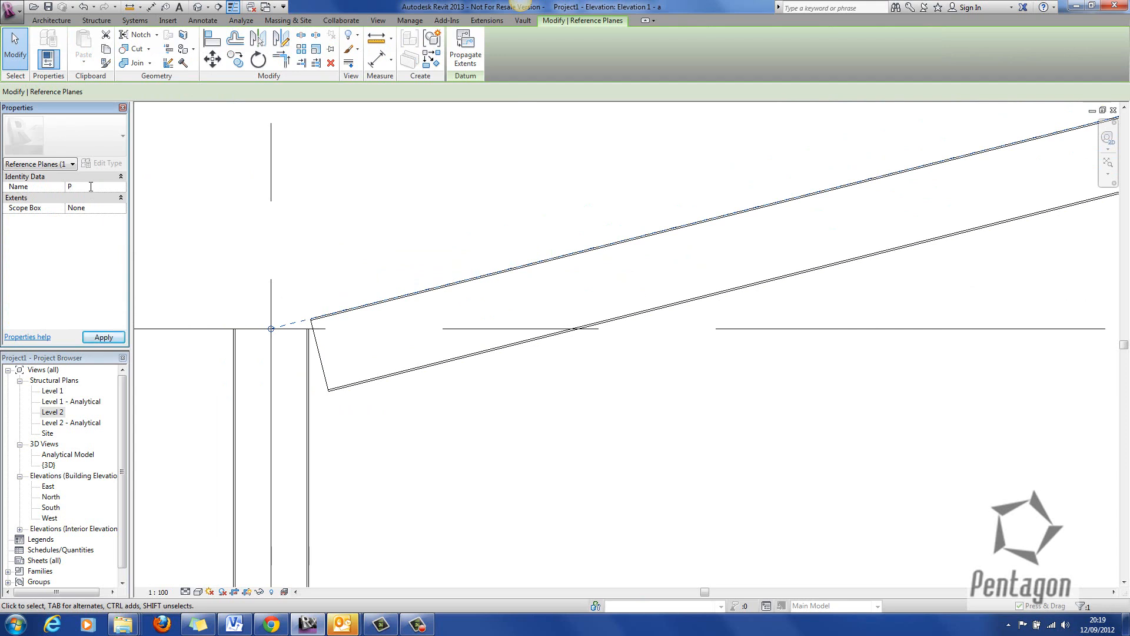
type("Purlin La")
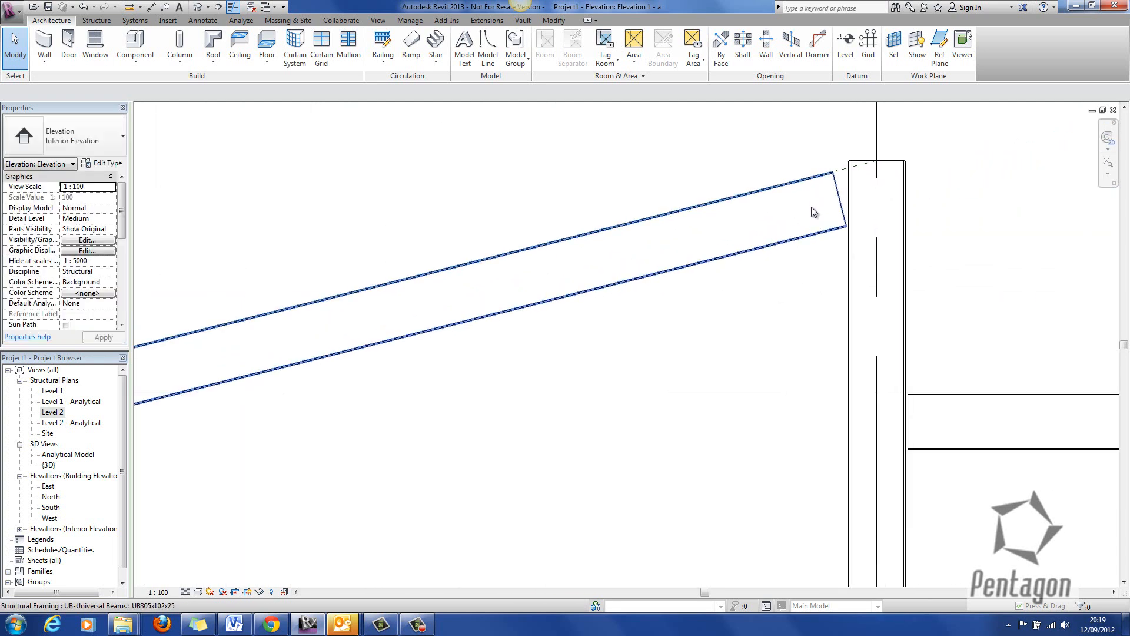
double_click(53, 412)
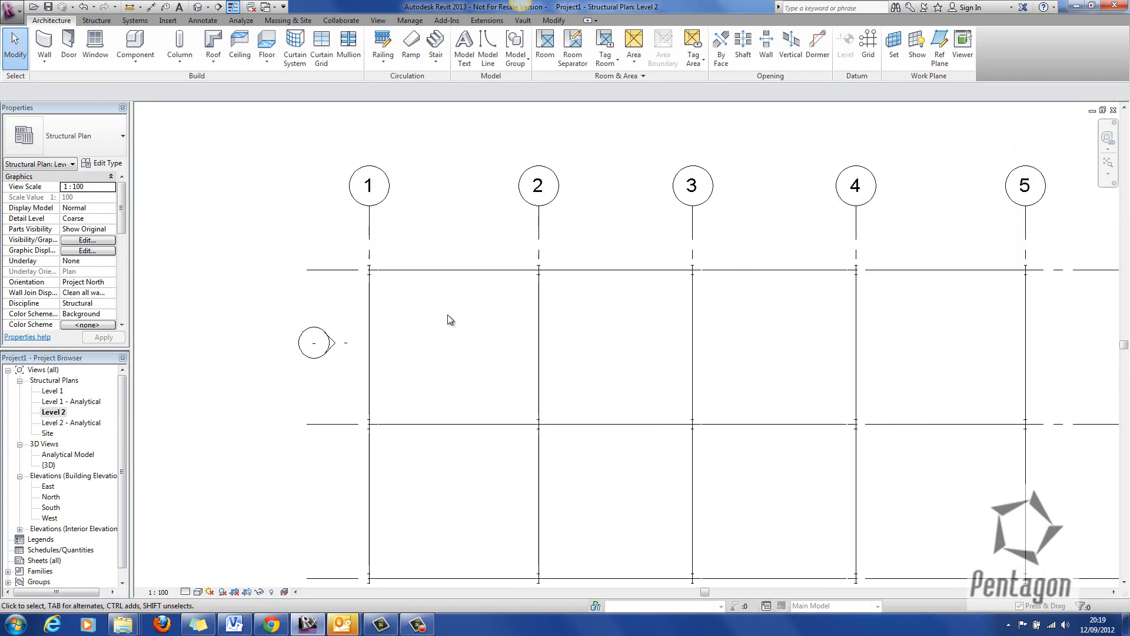
mouse_move(939, 45)
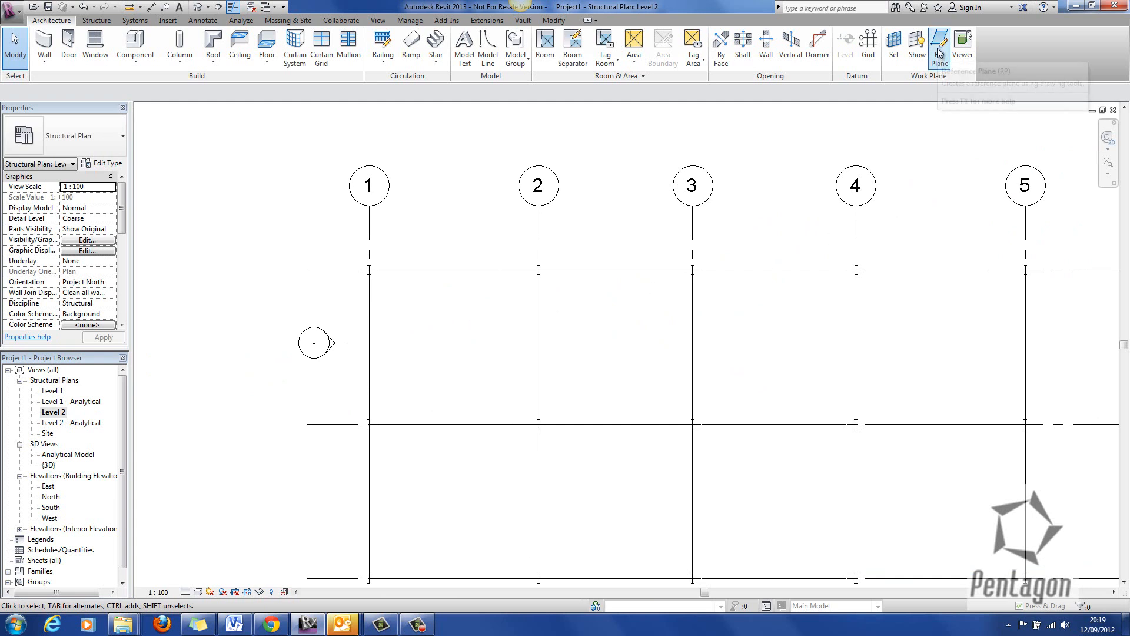
- Set the Level 2 plan's work plane to Reference Plane : Purlin Layout
left_click(938, 45)
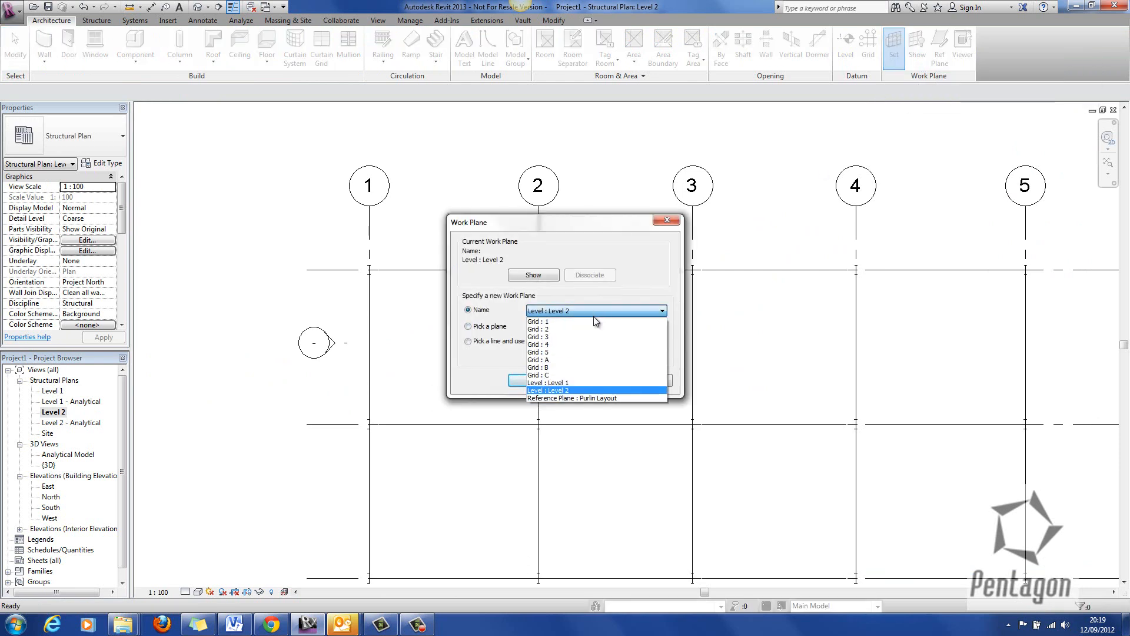
mouse_move(587, 398)
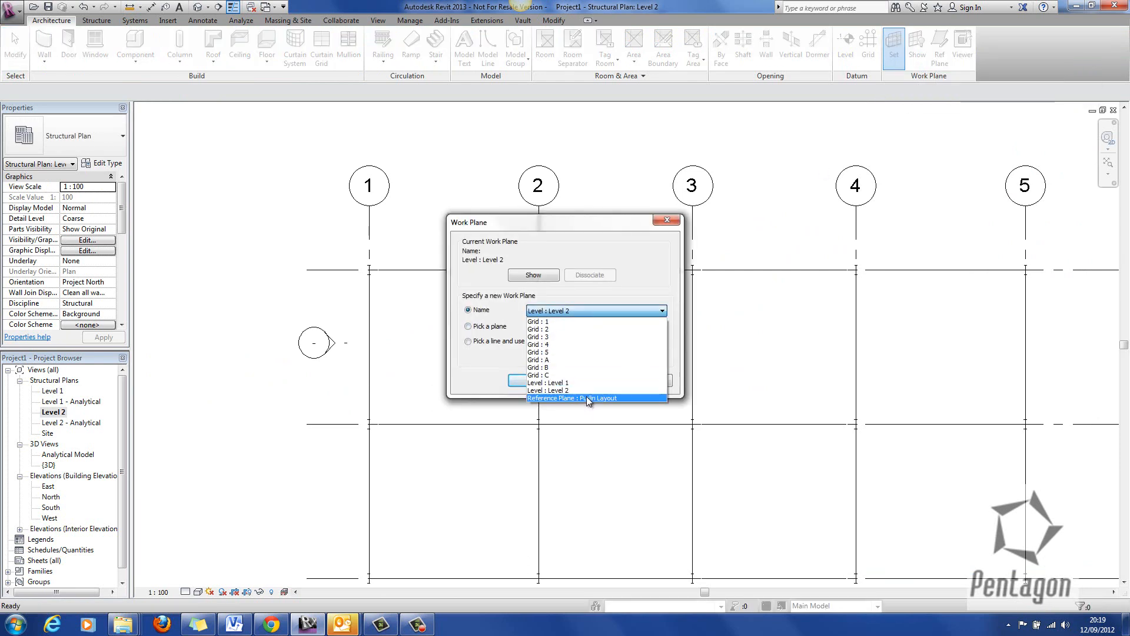
left_click(570, 398)
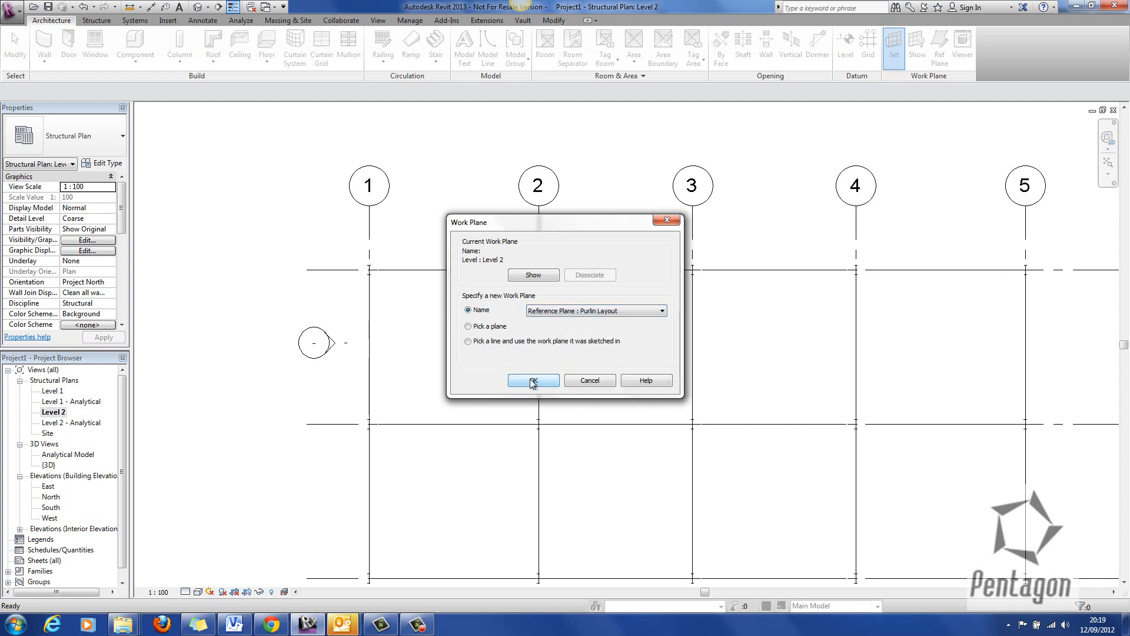
left_click(532, 380)
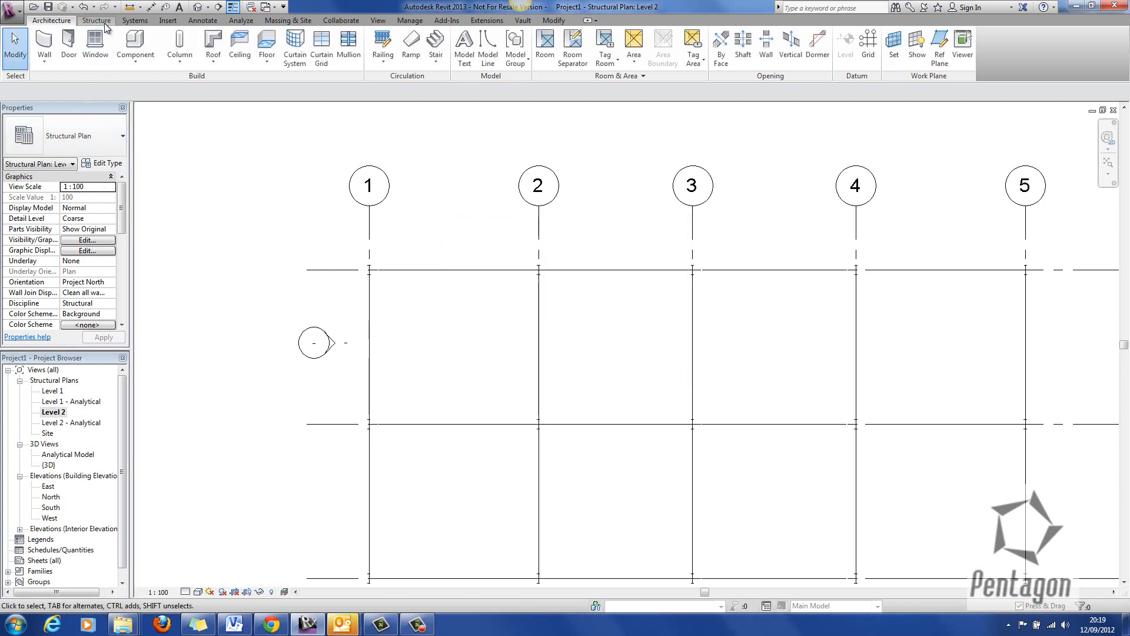
- Load Light Gauge-Albion Eaves Beams from Structural Framing and make EB20018 the beam type
left_click(95, 20)
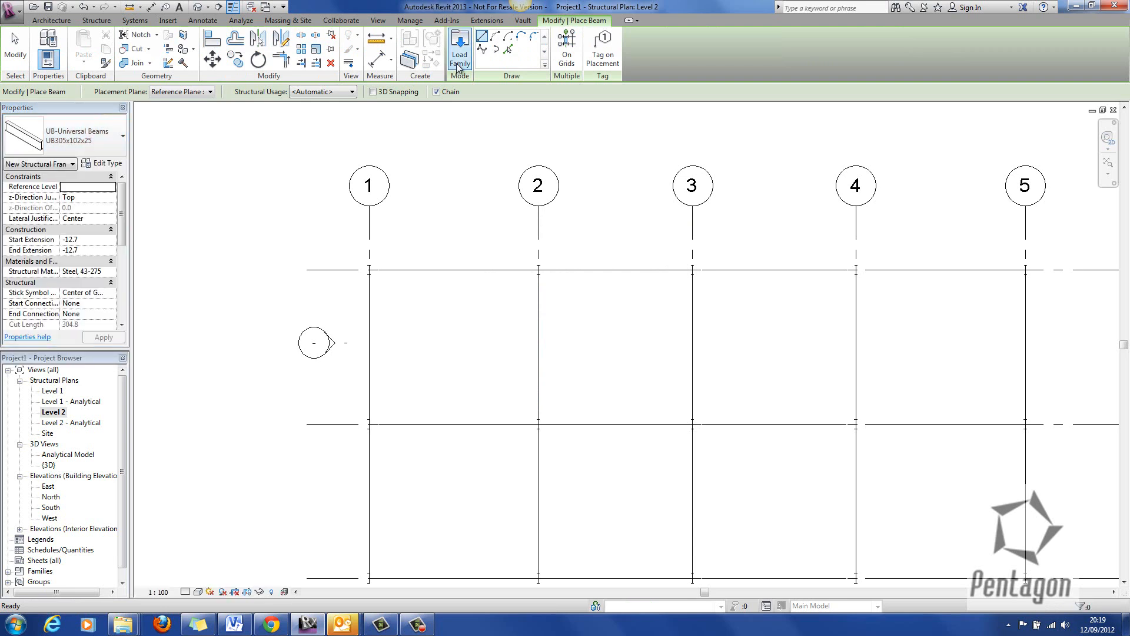
left_click(459, 51)
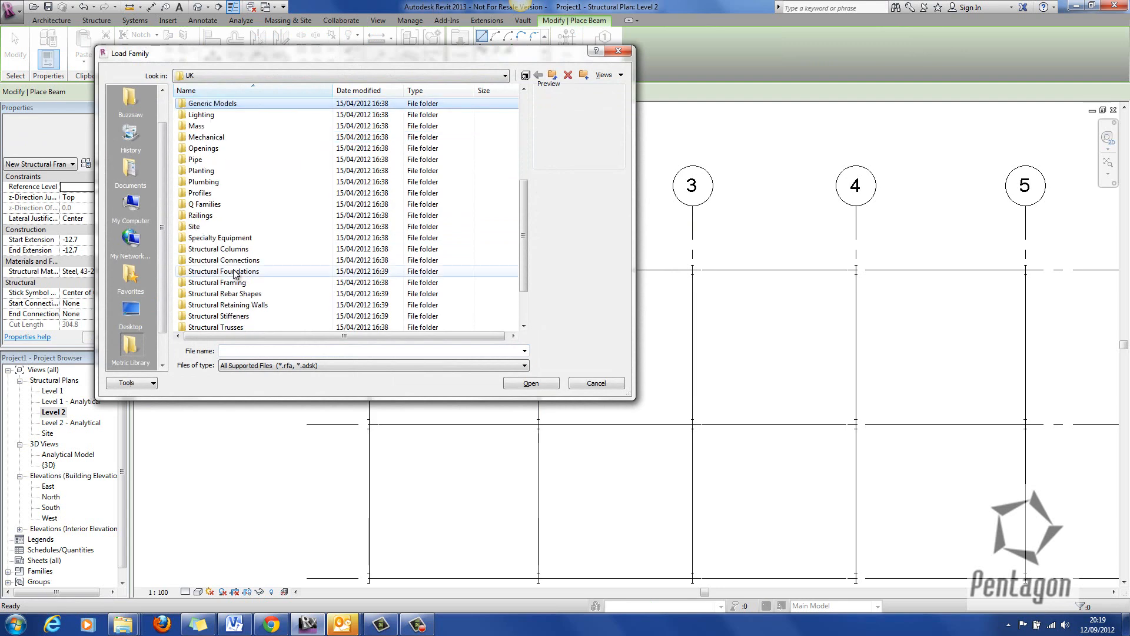
double_click(223, 281)
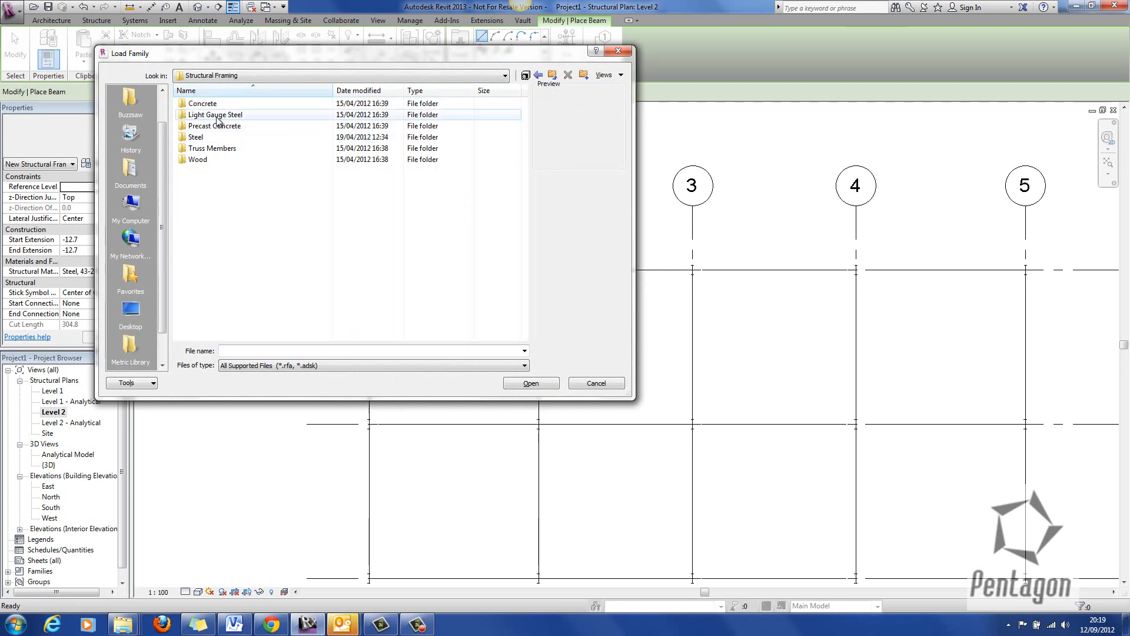
double_click(214, 115)
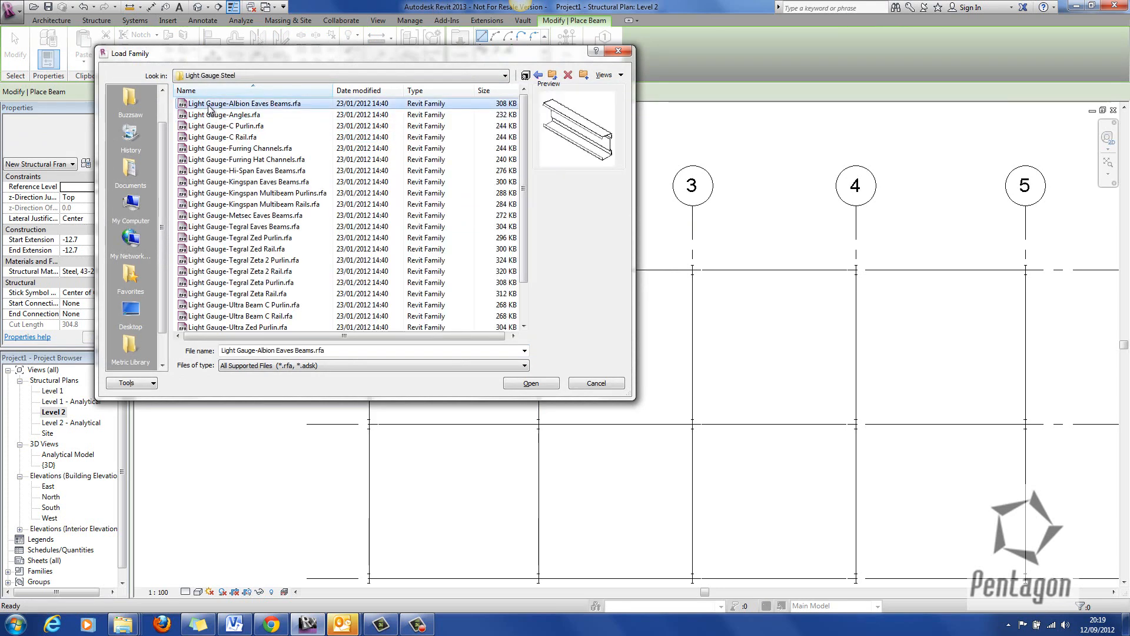
left_click(530, 382)
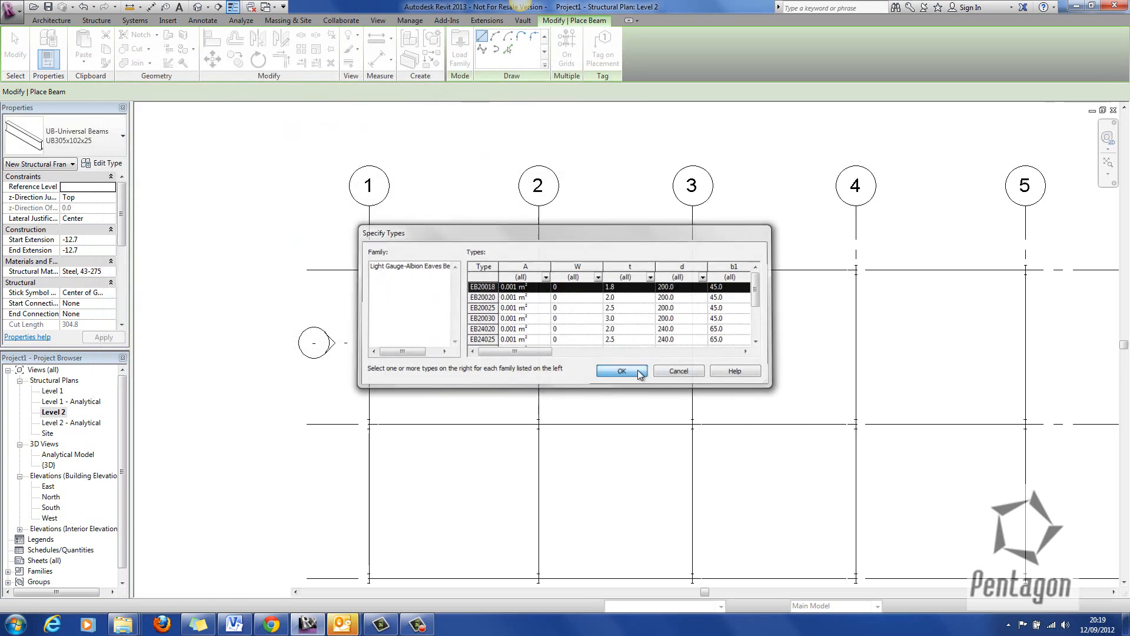
left_click(618, 371)
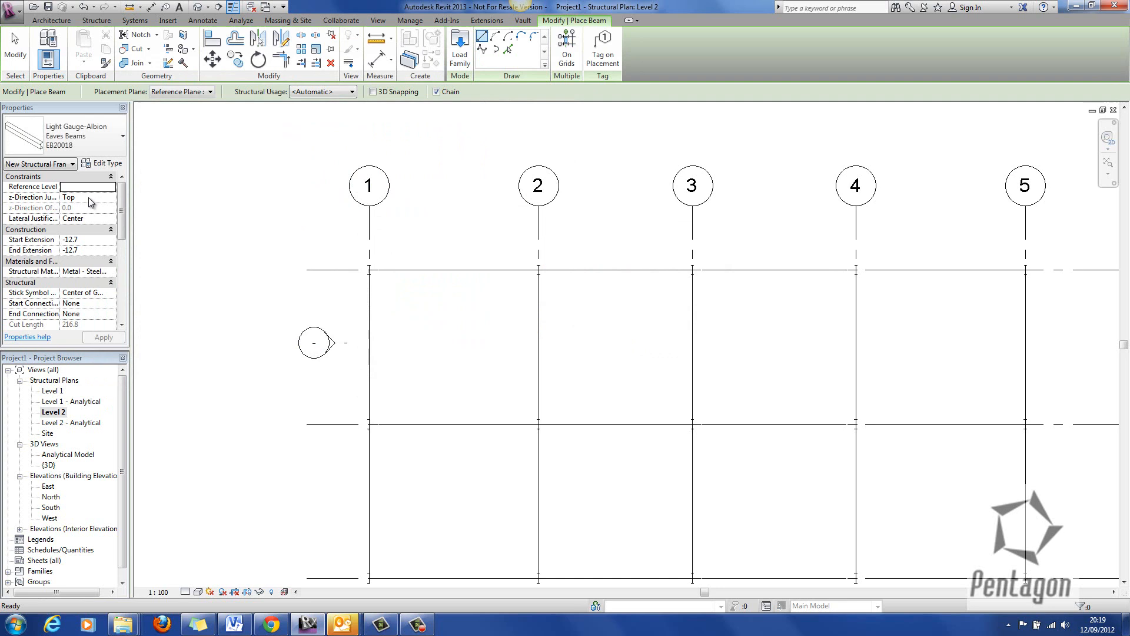
mouse_move(93, 204)
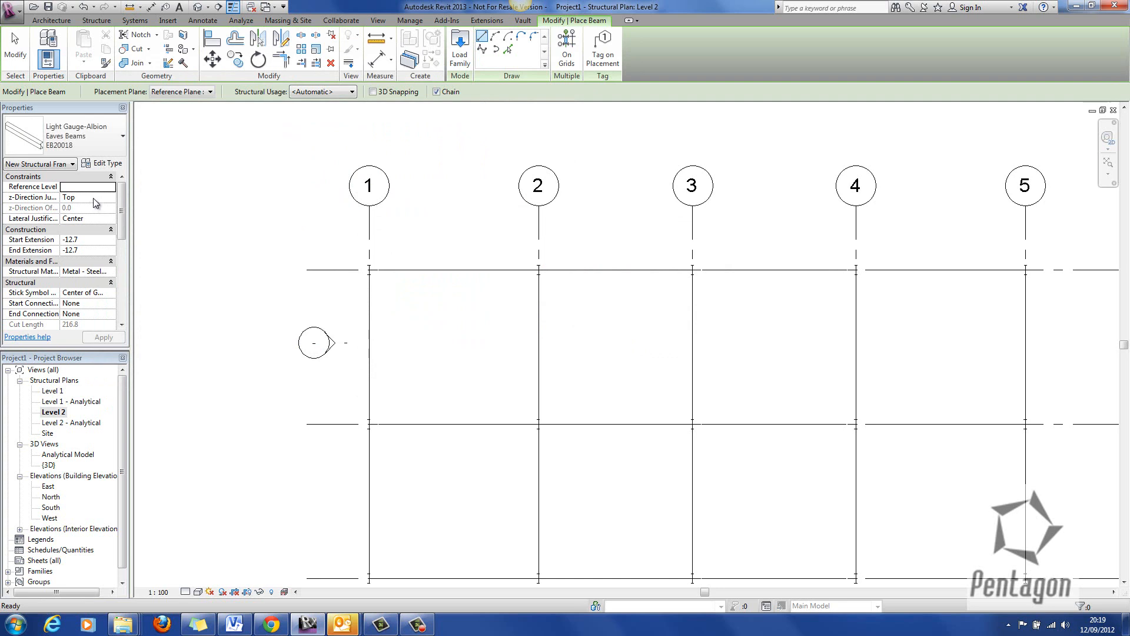
- Place a bottom-justified Albion eaves purlin at the rafter's lower end and view it in Elevation 1 - a
left_click(110, 198)
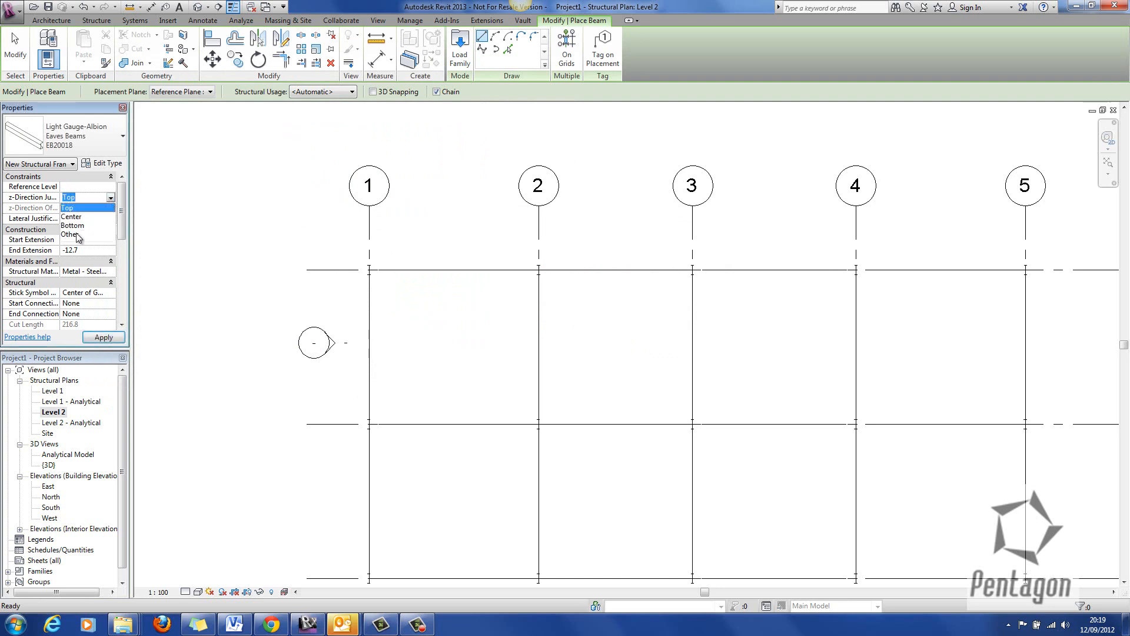
left_click(72, 225)
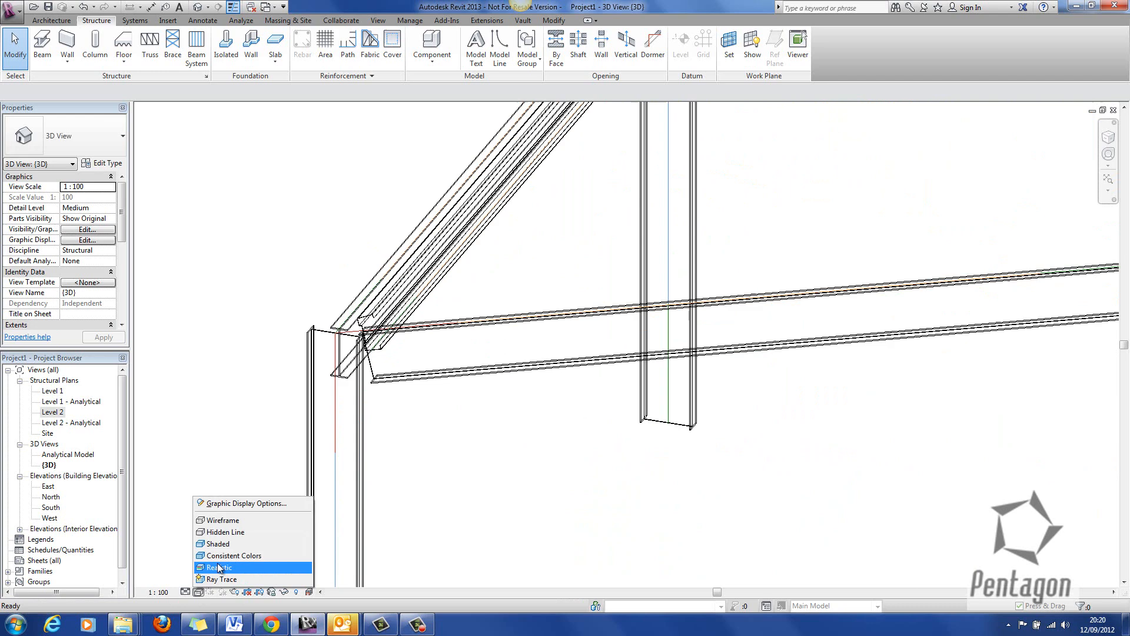
left_click(219, 567)
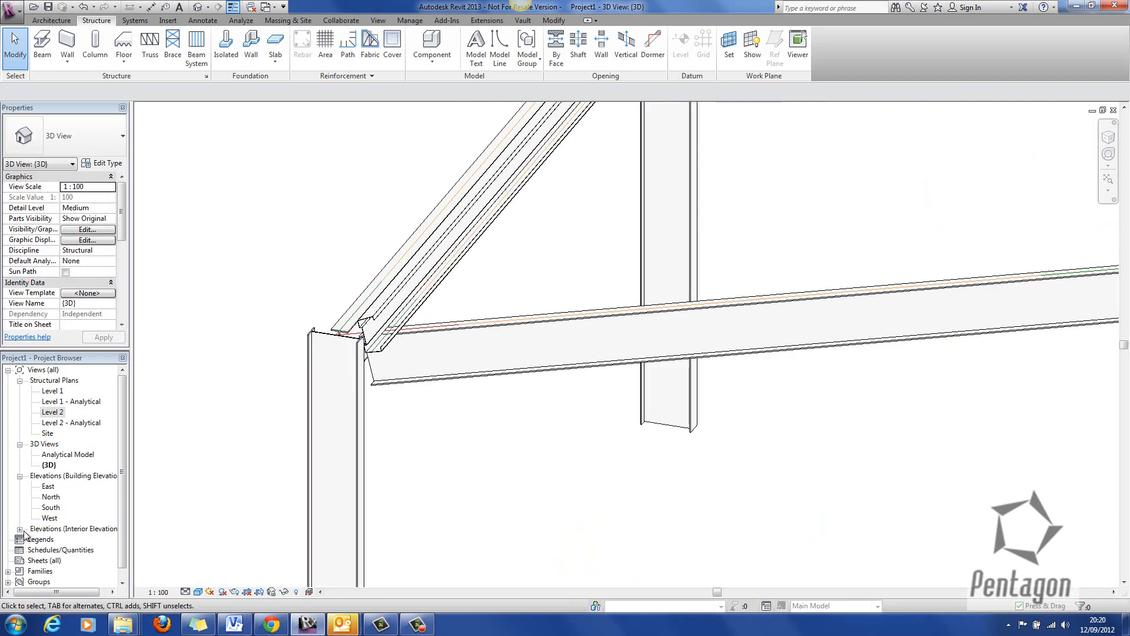
double_click(64, 538)
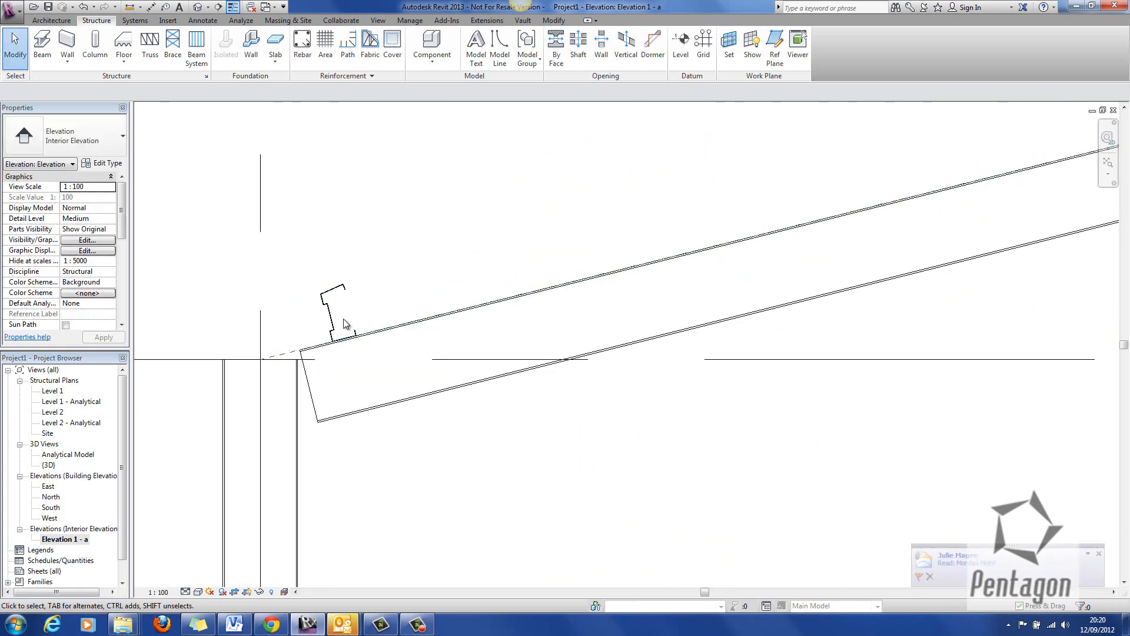
mouse_move(352, 326)
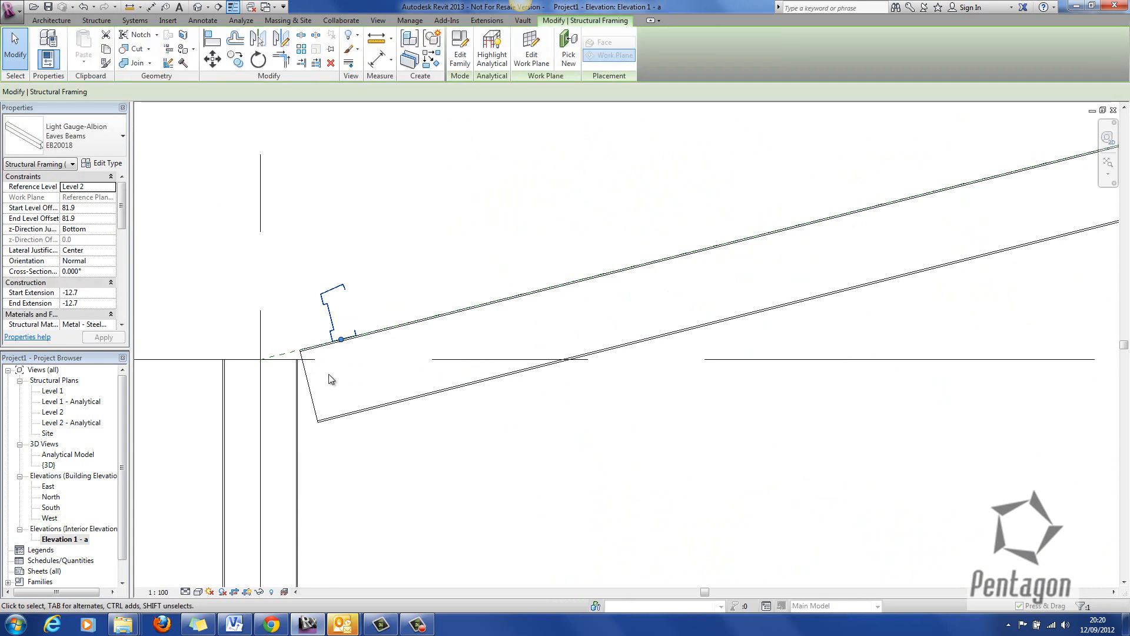
mouse_move(247, 122)
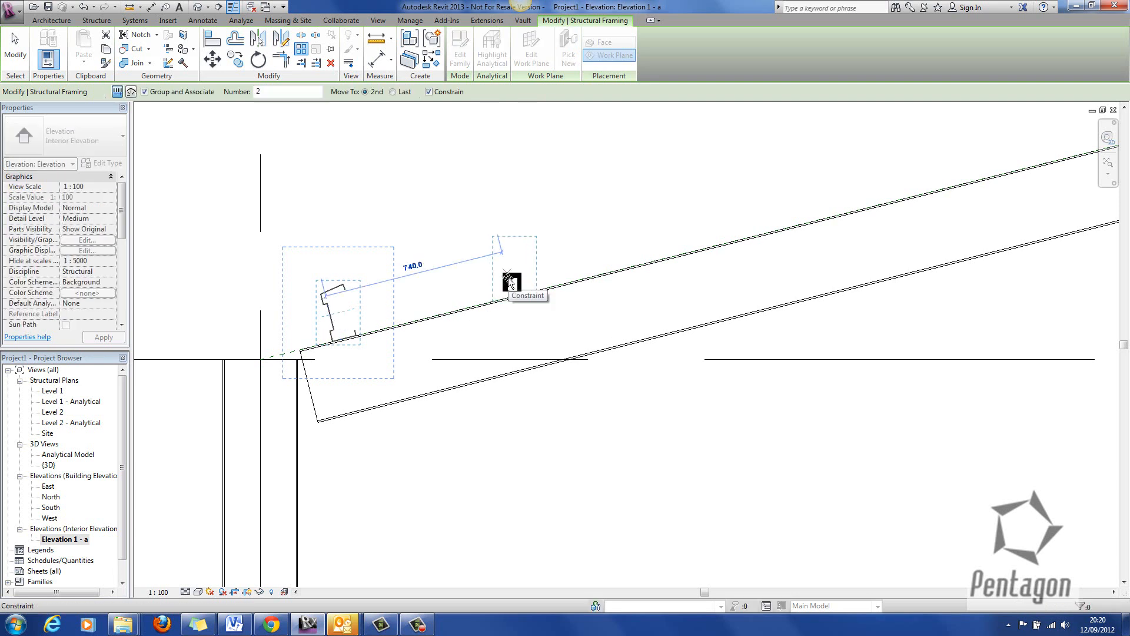
- Array the purlin up the sloped rafter at 900 spacing and inspect the row in 3D
type("900")
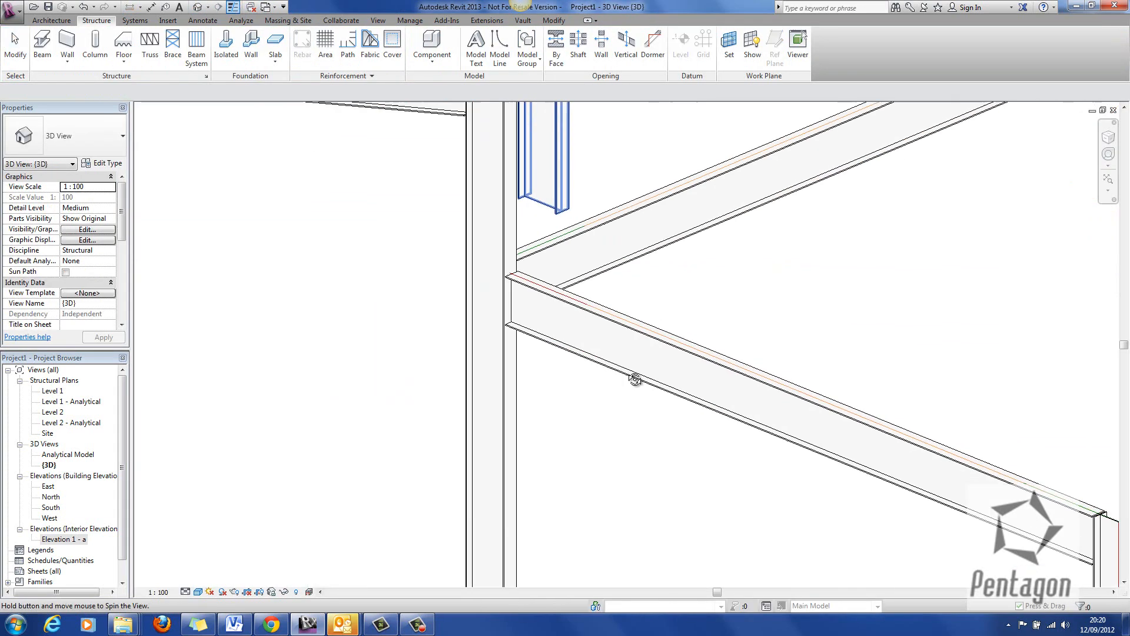
left_click_drag(635, 378, 642, 359)
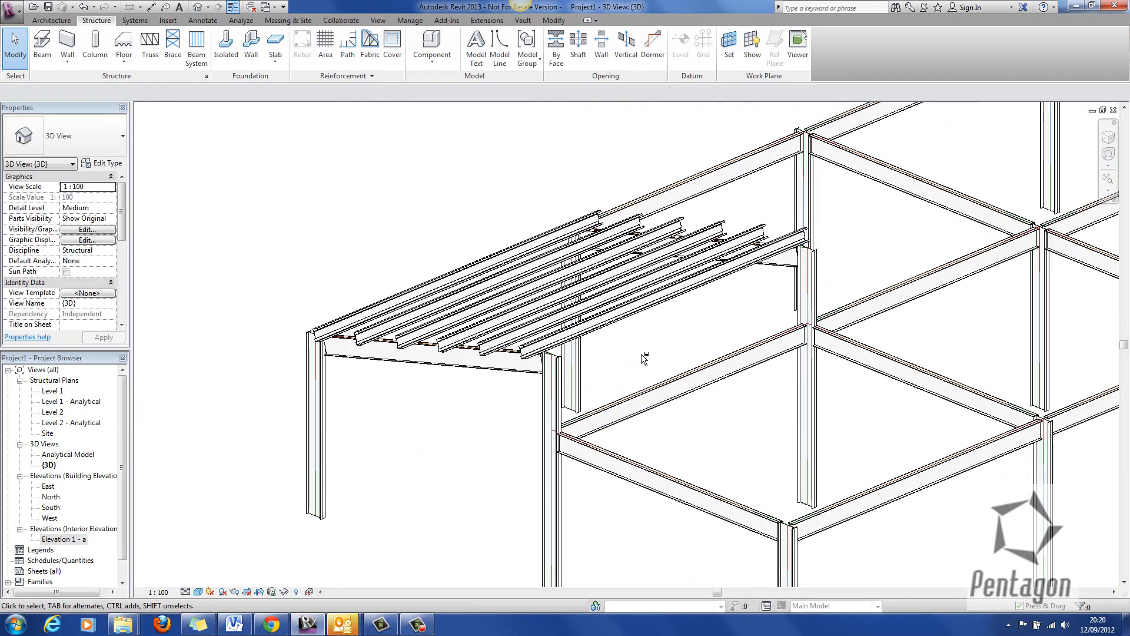